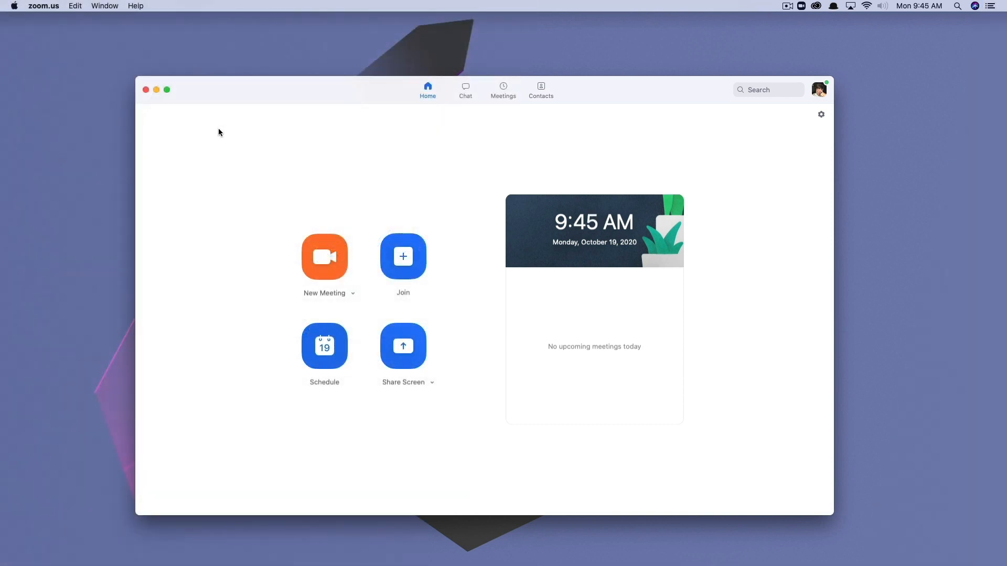
mouse_move(206, 131)
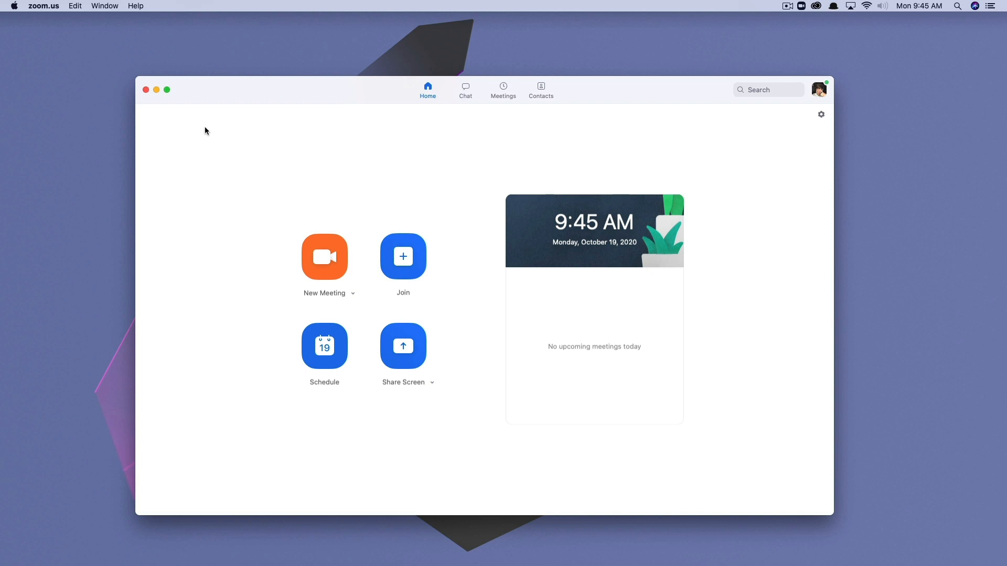
mouse_move(429, 452)
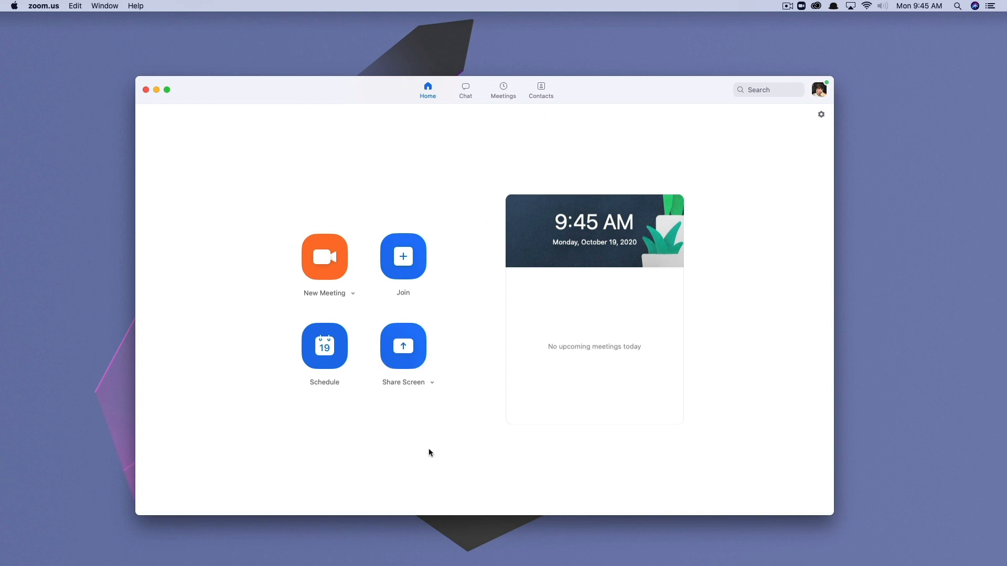
mouse_move(576, 262)
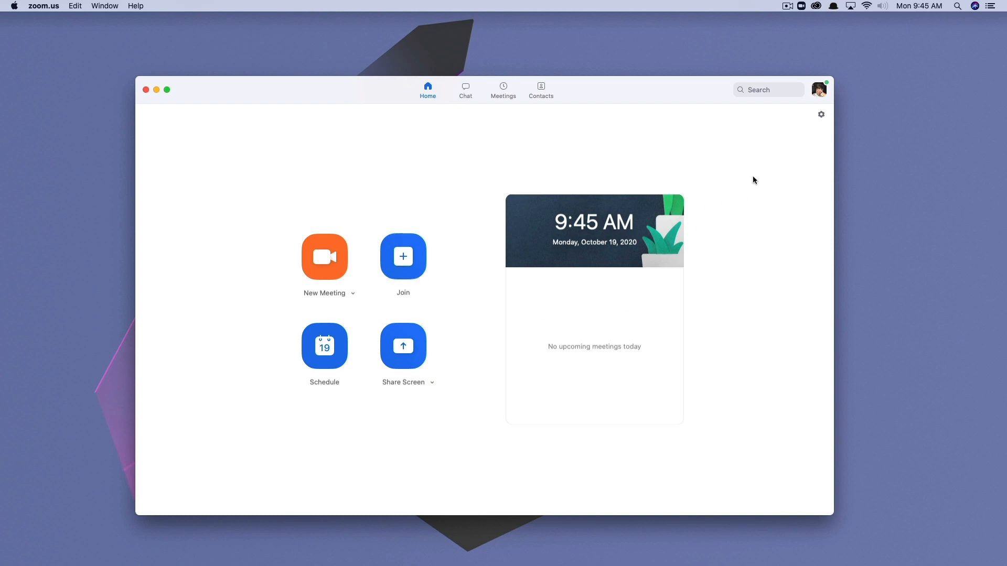
mouse_move(821, 115)
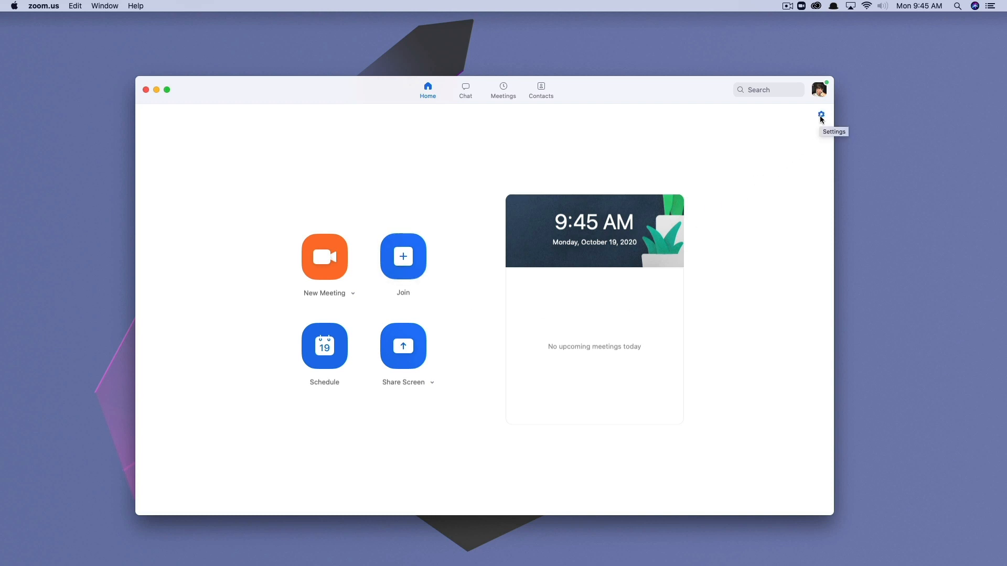
Step: Show the Profile section of Zoom Settings with the current name and picture
click(821, 115)
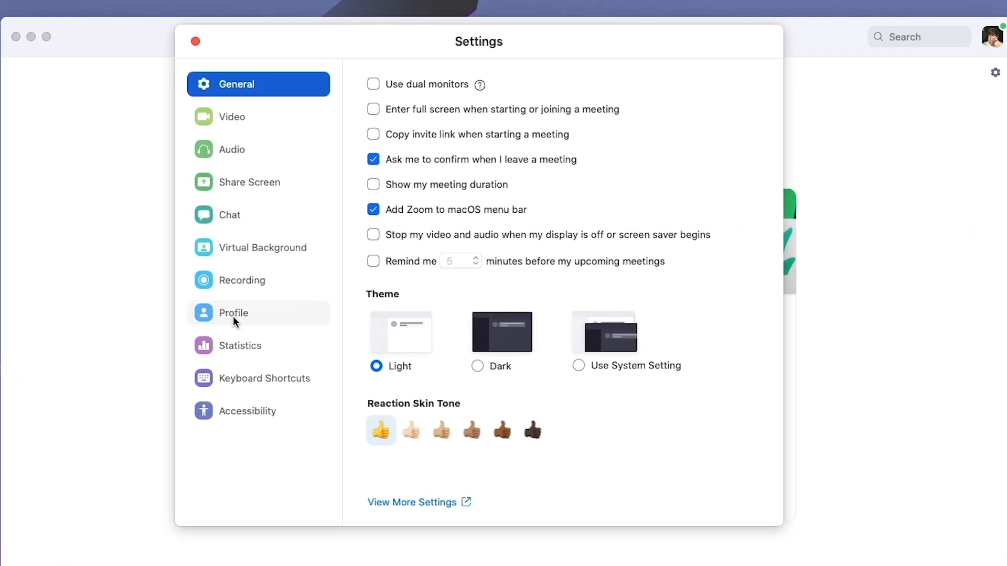
mouse_move(235, 324)
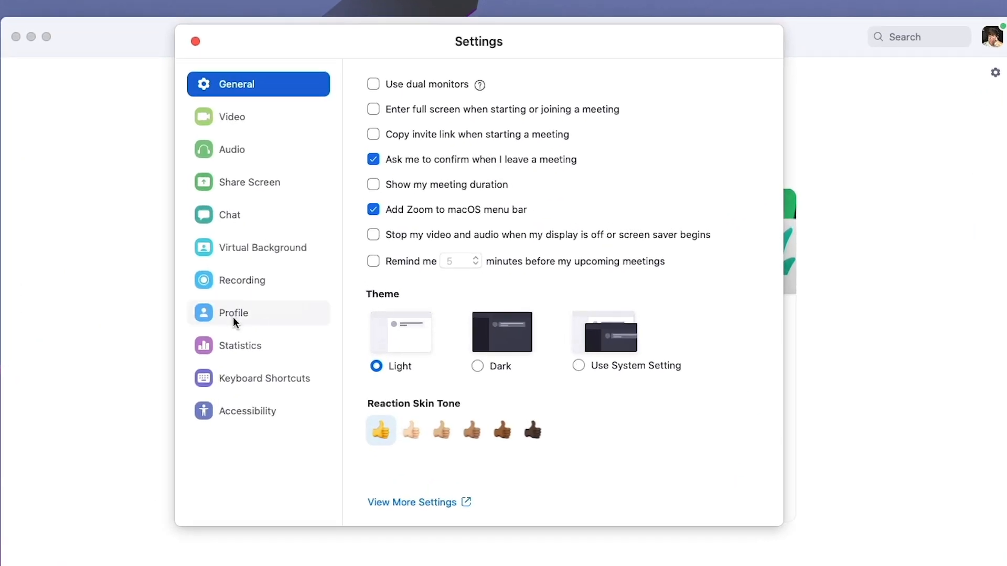
click(233, 313)
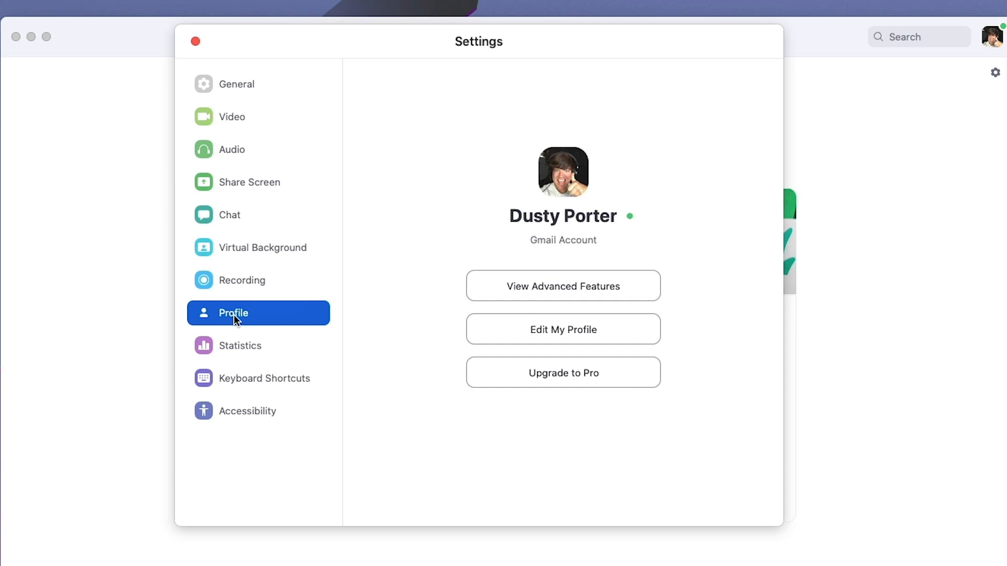
mouse_move(286, 384)
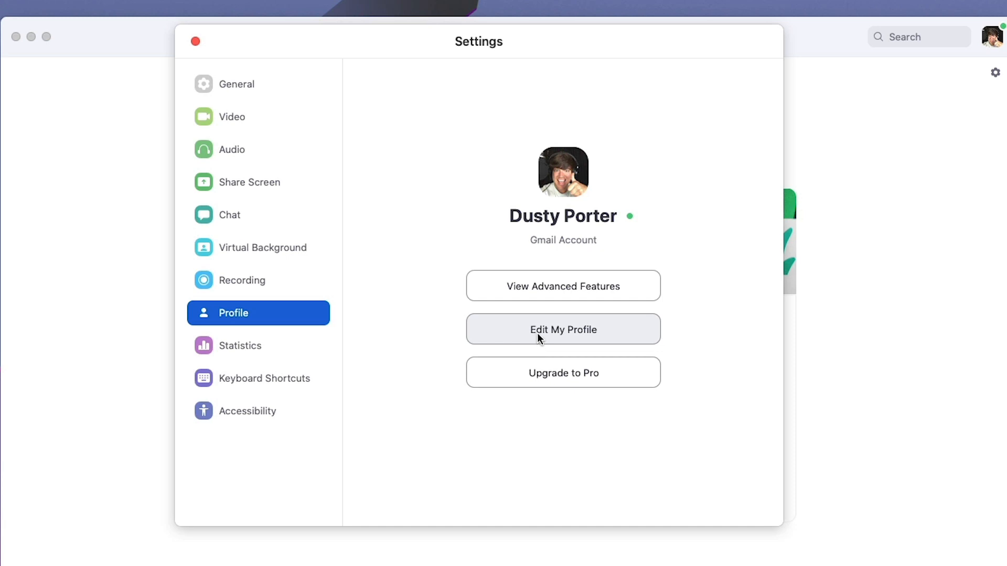
Step: Use Edit My Profile to open the Zoom web profile page in Chrome
click(562, 330)
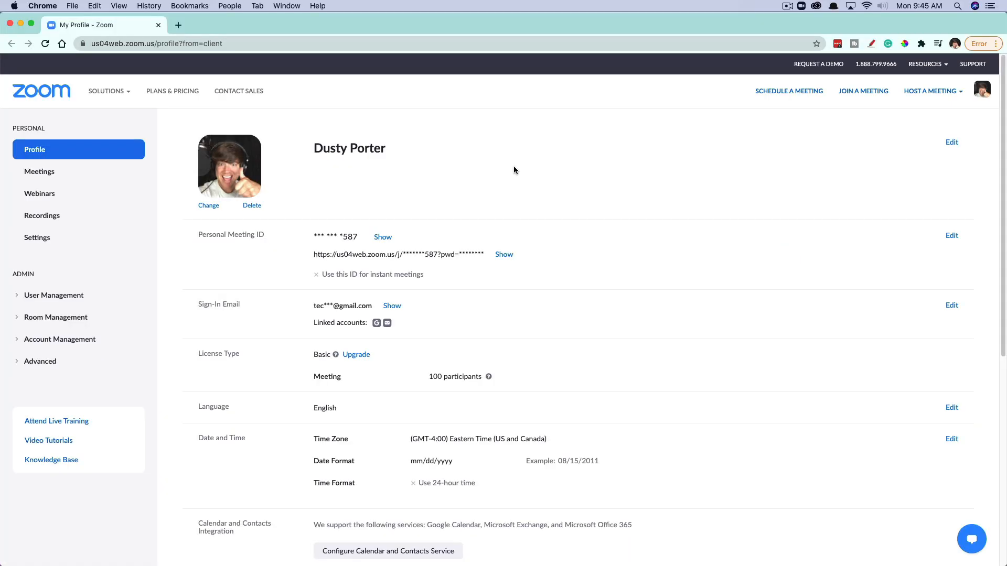
mouse_move(490, 183)
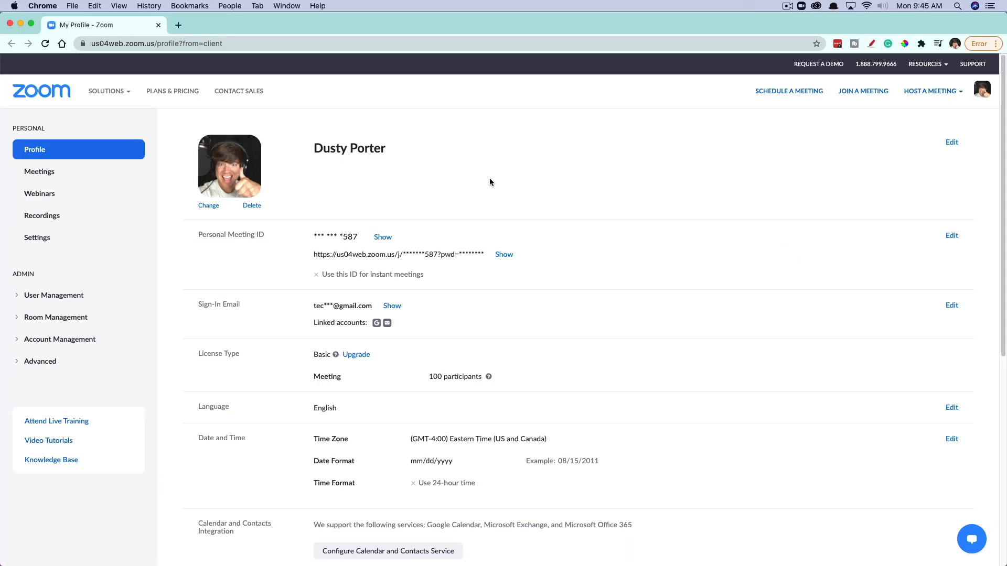
mouse_move(333, 169)
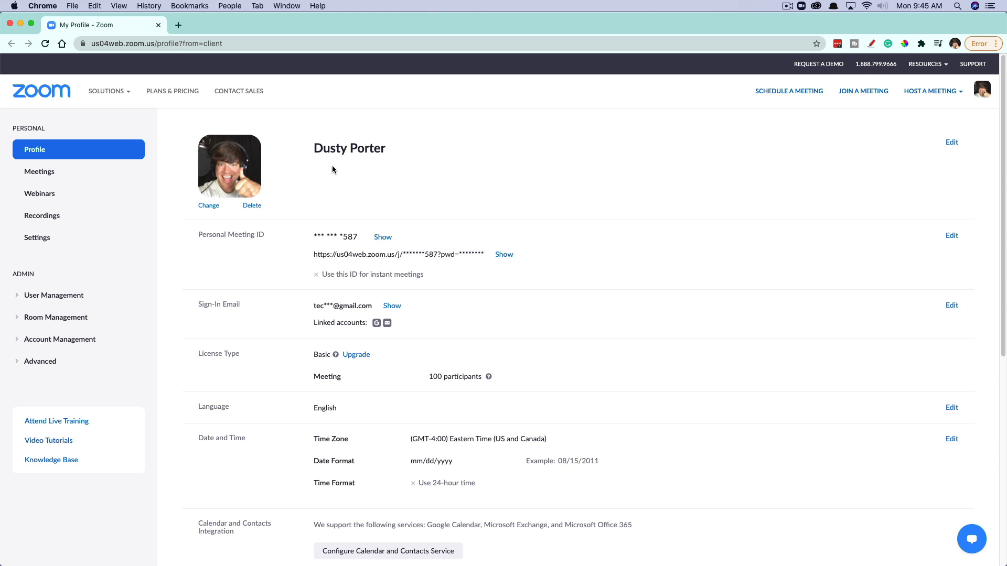
mouse_move(345, 183)
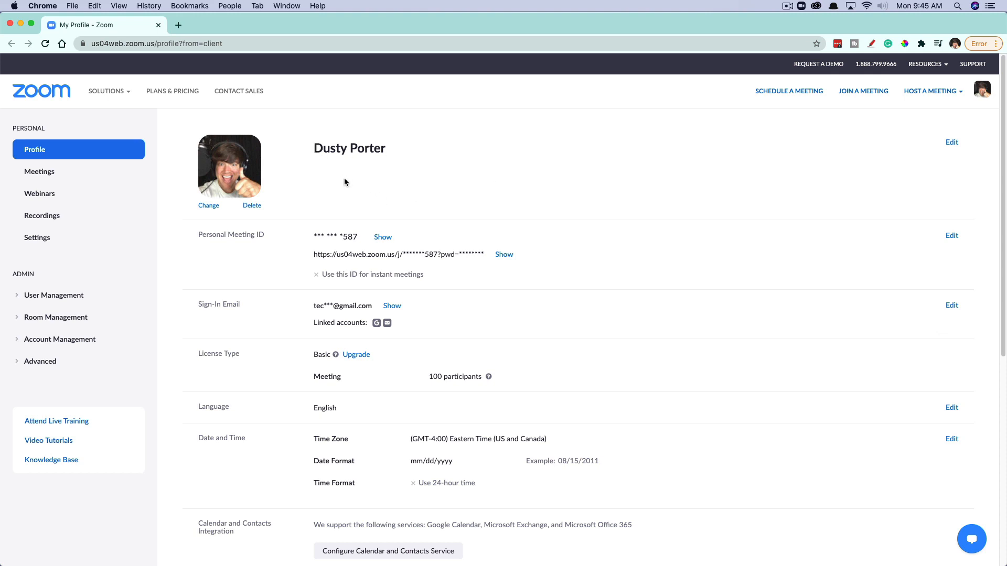
mouse_move(645, 151)
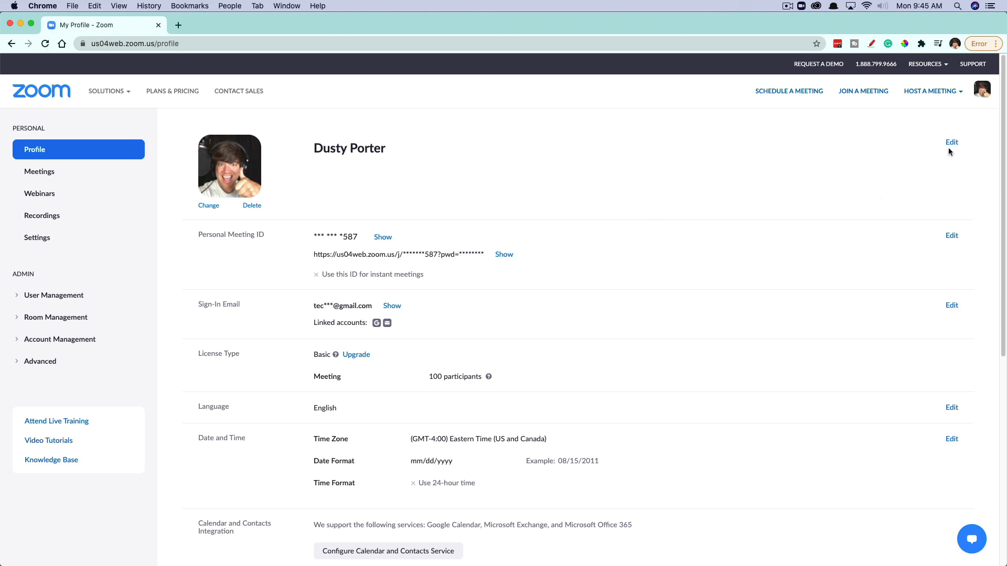
Step: Edit the First Name and Last Name fields and save, keeping 'Dusty Porter'
click(951, 142)
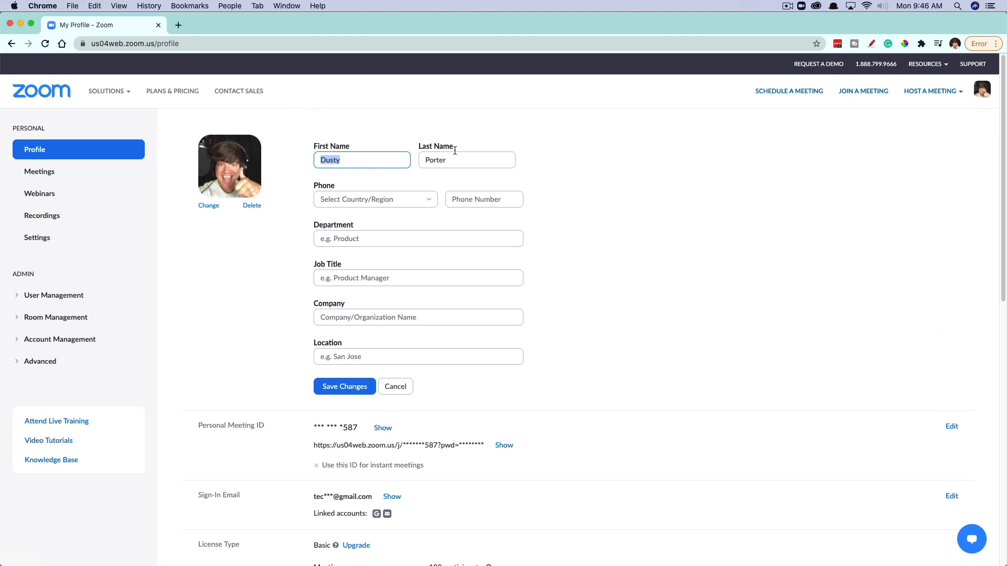
mouse_move(414, 212)
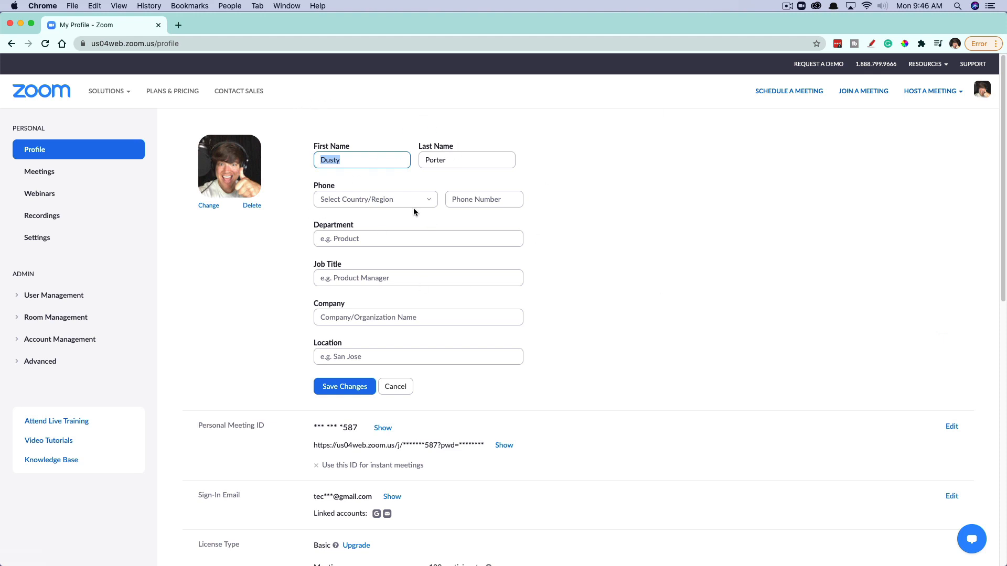
mouse_move(367, 199)
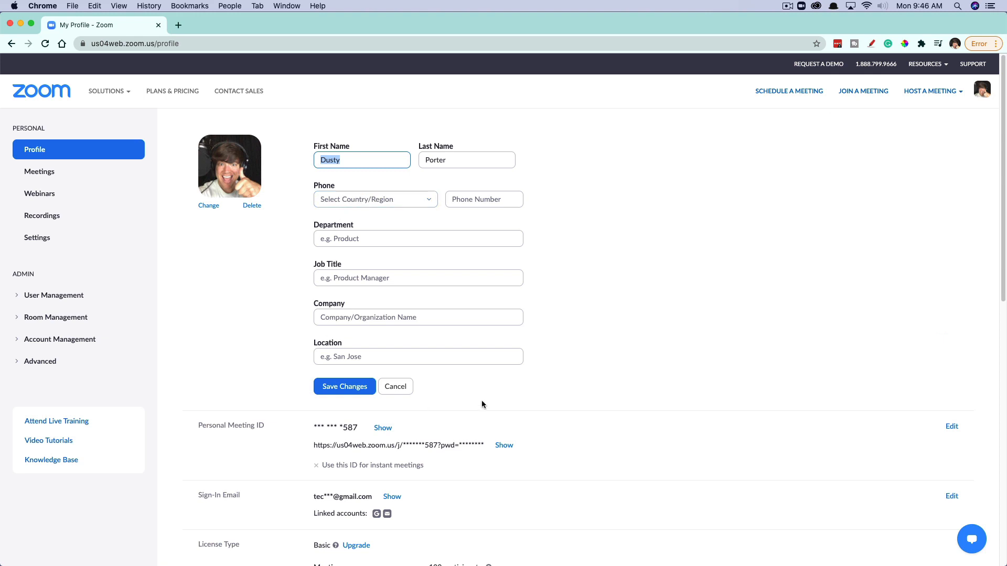
click(361, 160)
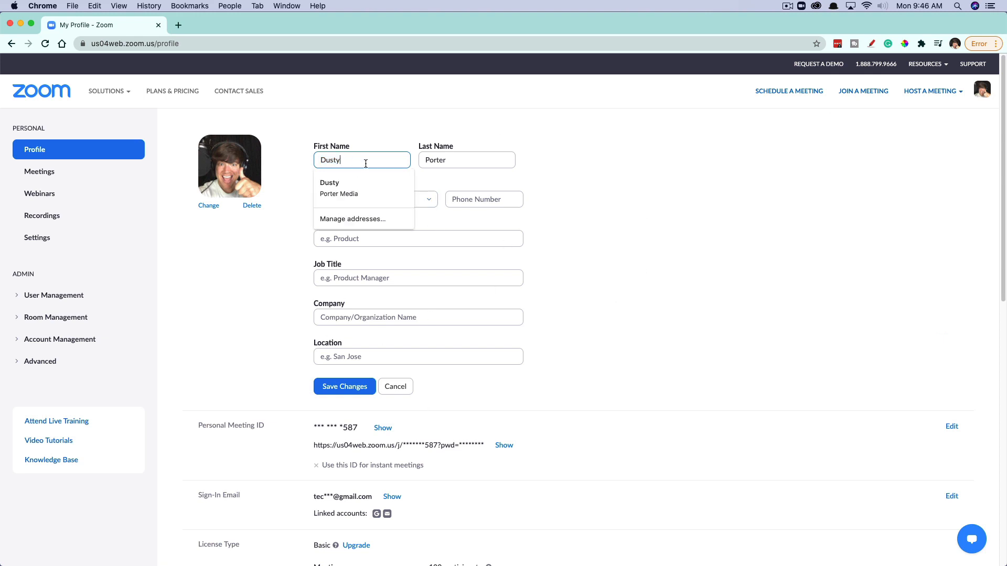
click(467, 160)
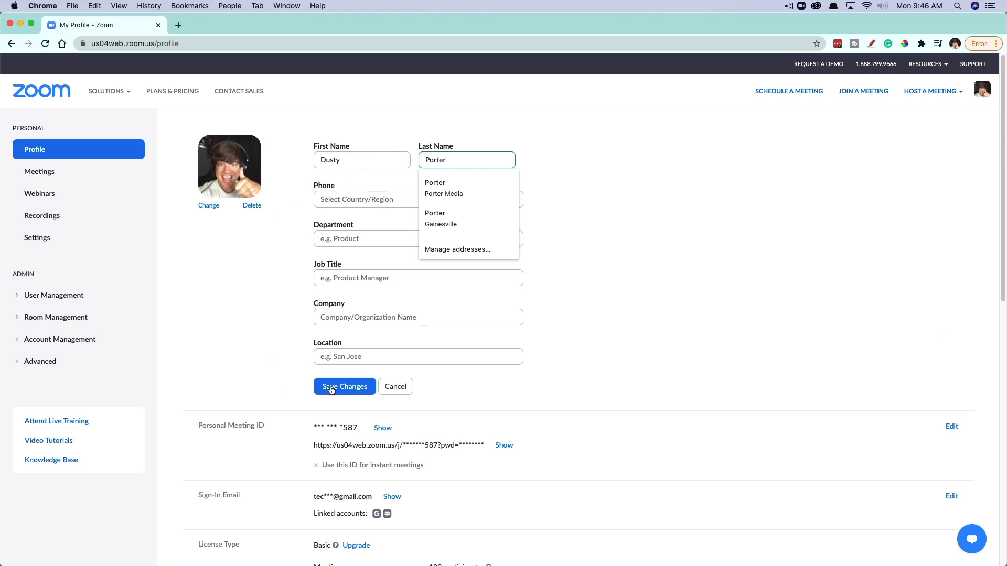
click(344, 386)
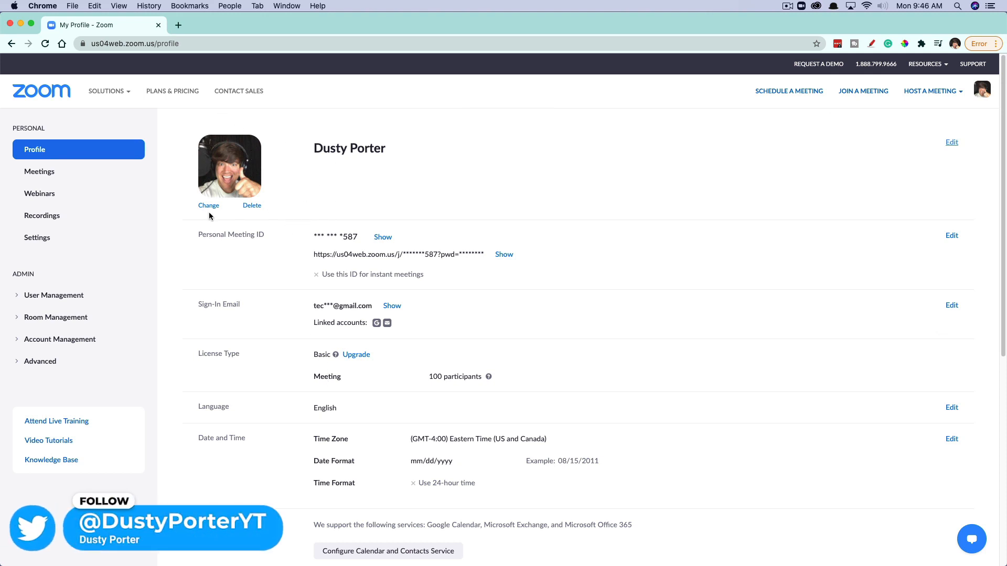
Step: Open the profile picture Change dialog and choose an image file to upload
click(209, 205)
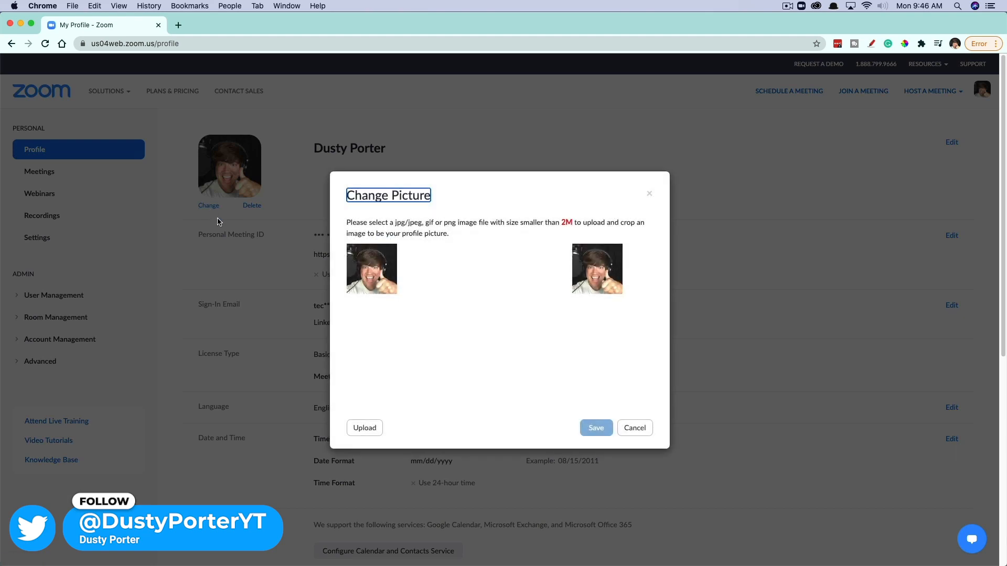
mouse_move(516, 280)
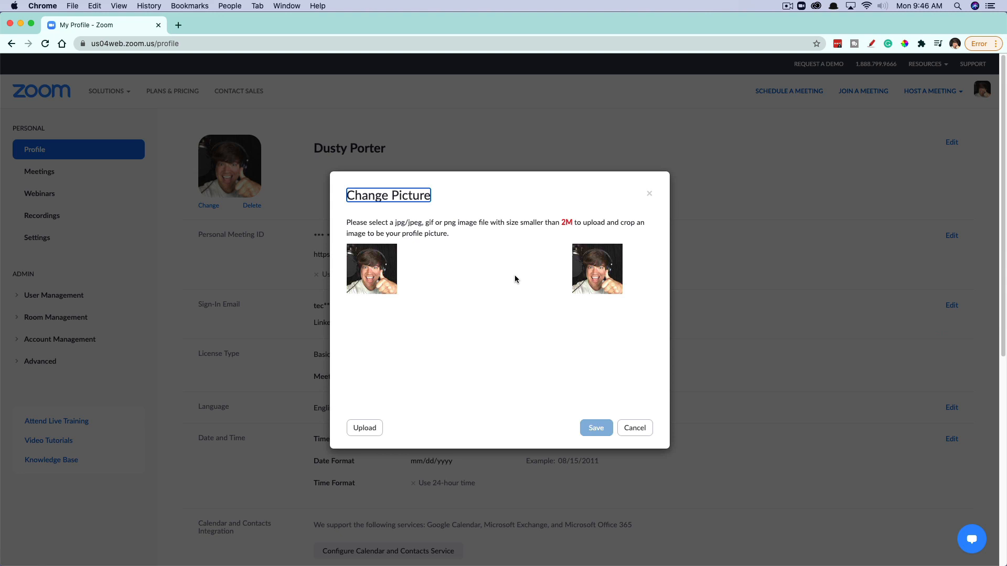
mouse_move(515, 278)
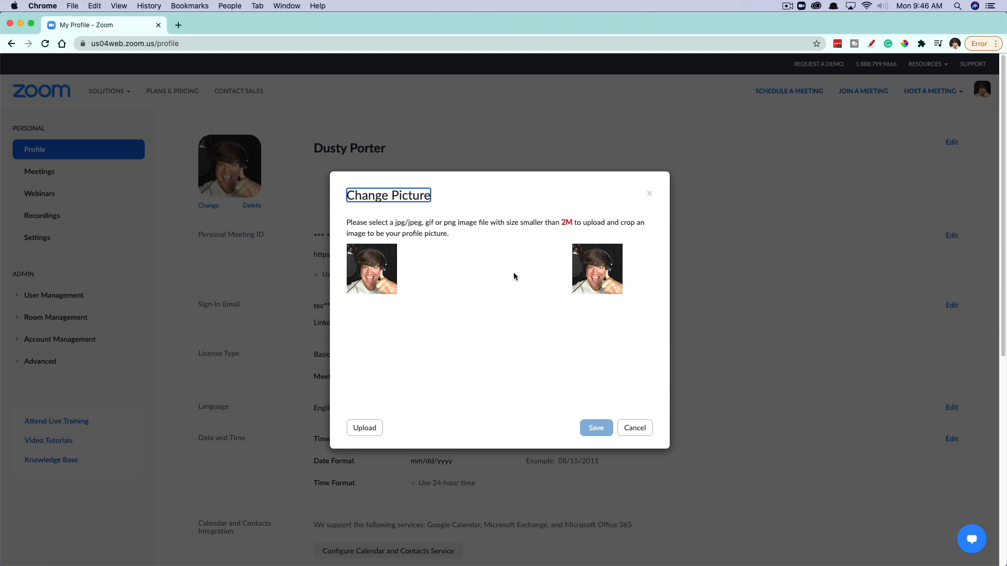
mouse_move(514, 277)
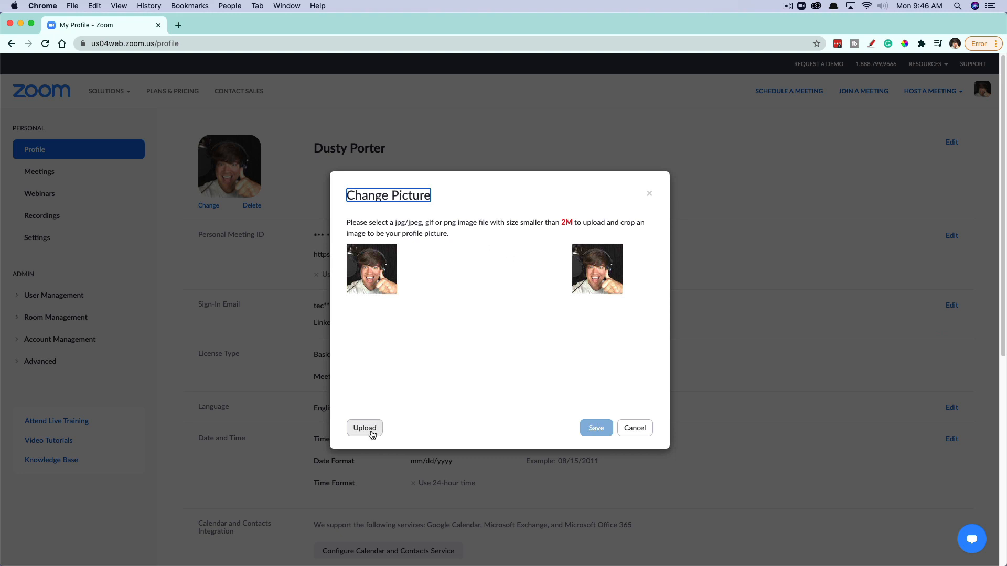
click(364, 428)
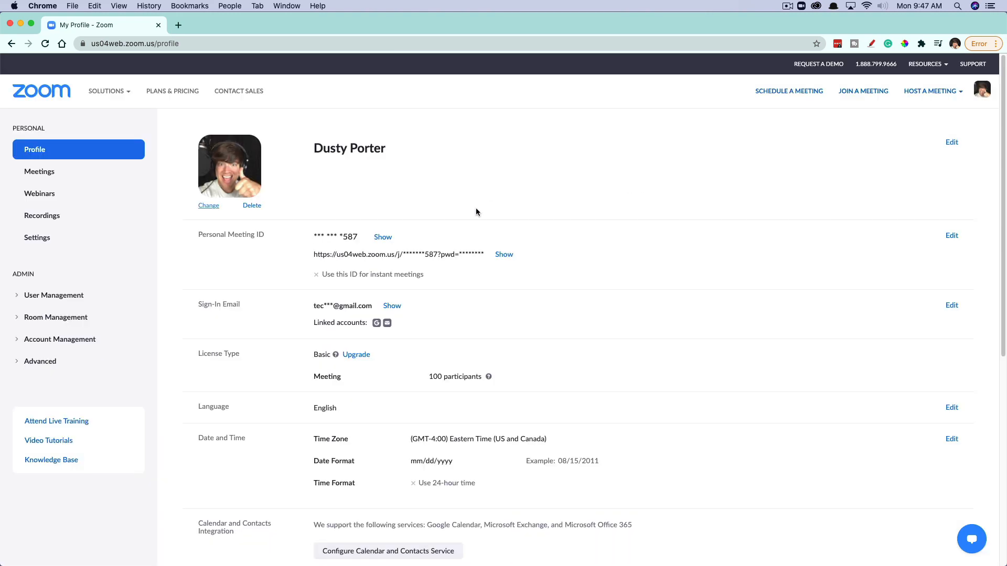
mouse_move(433, 217)
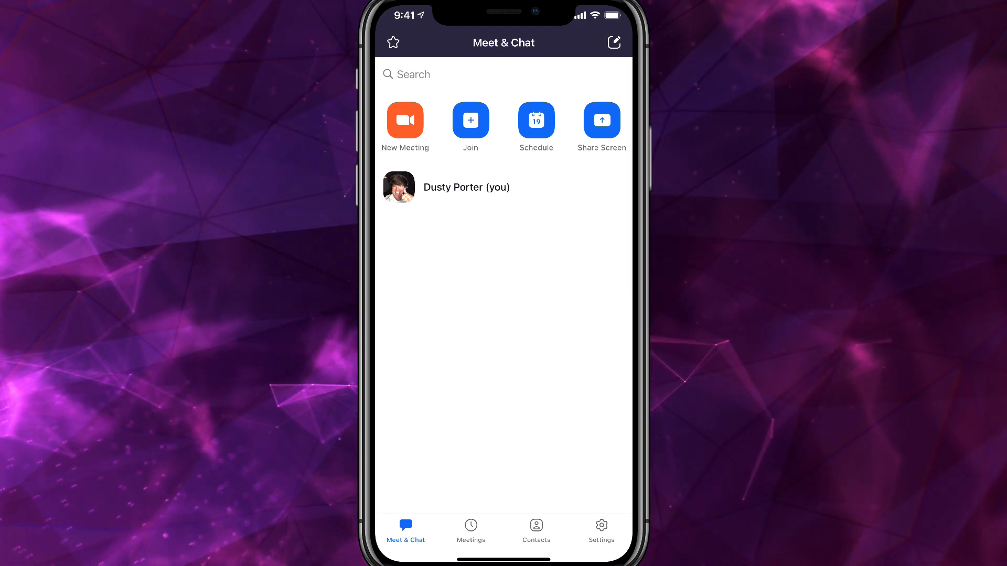
Step: Open My Profile in the mobile app and view, then dismiss, the photo options
click(601, 529)
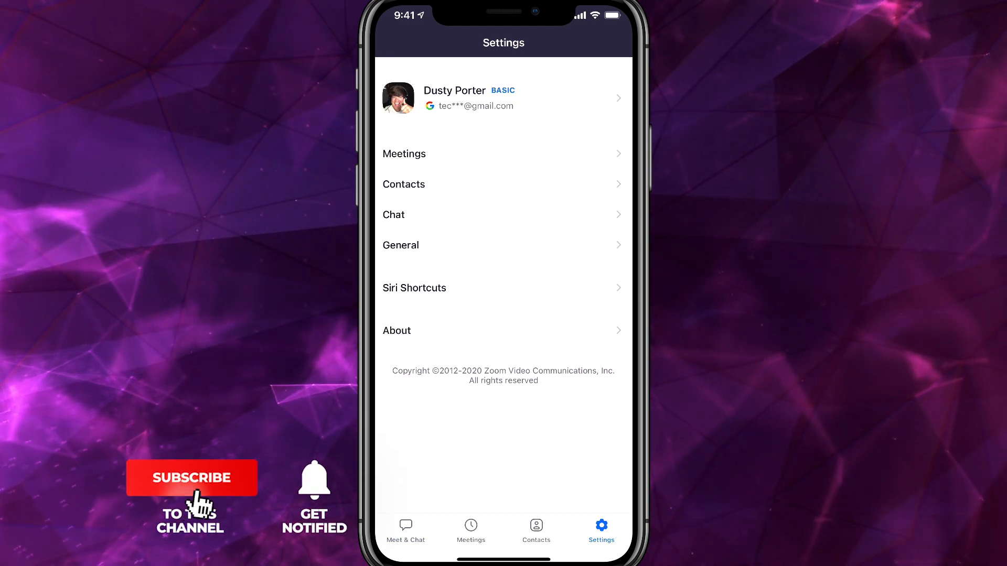
click(503, 98)
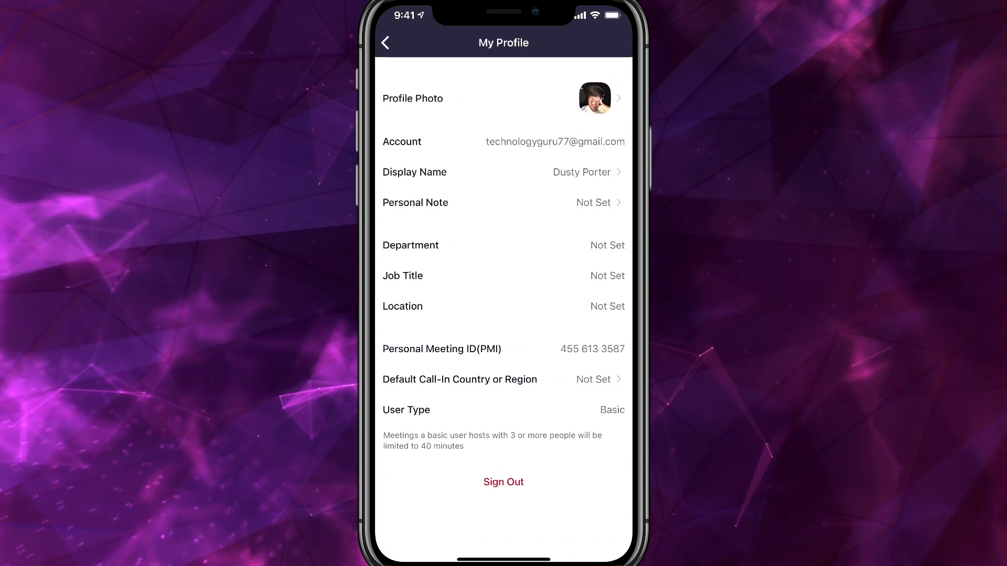
click(503, 98)
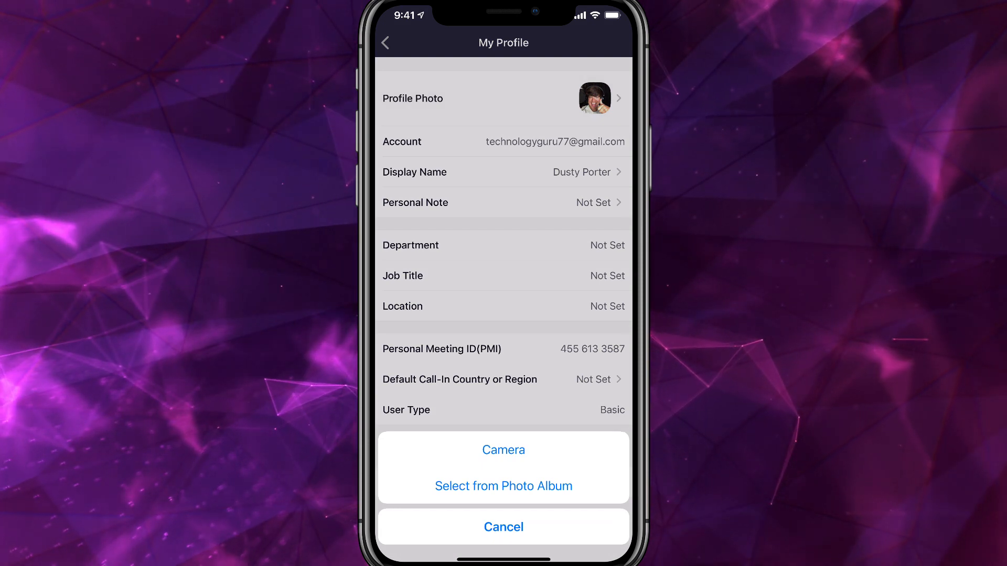
click(504, 527)
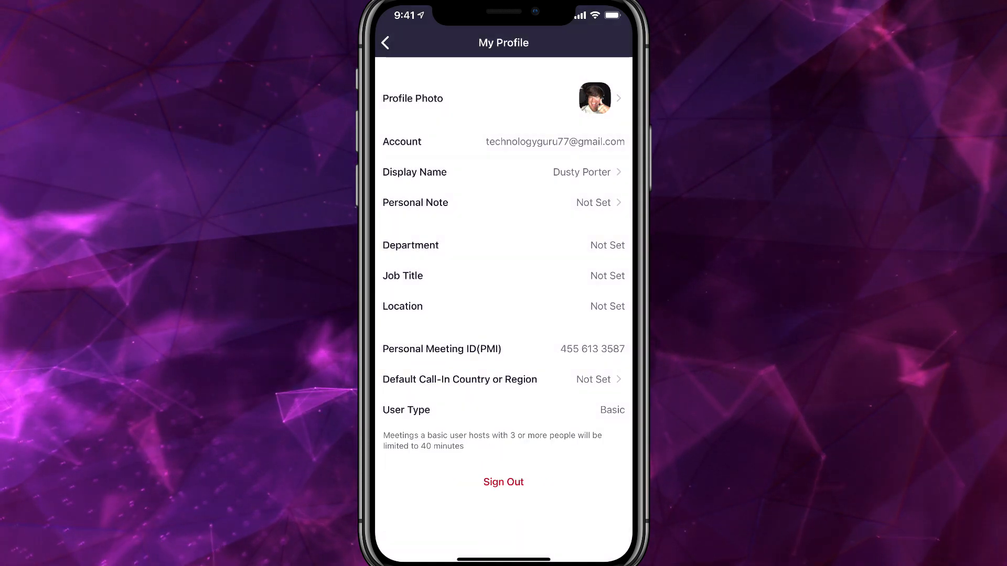